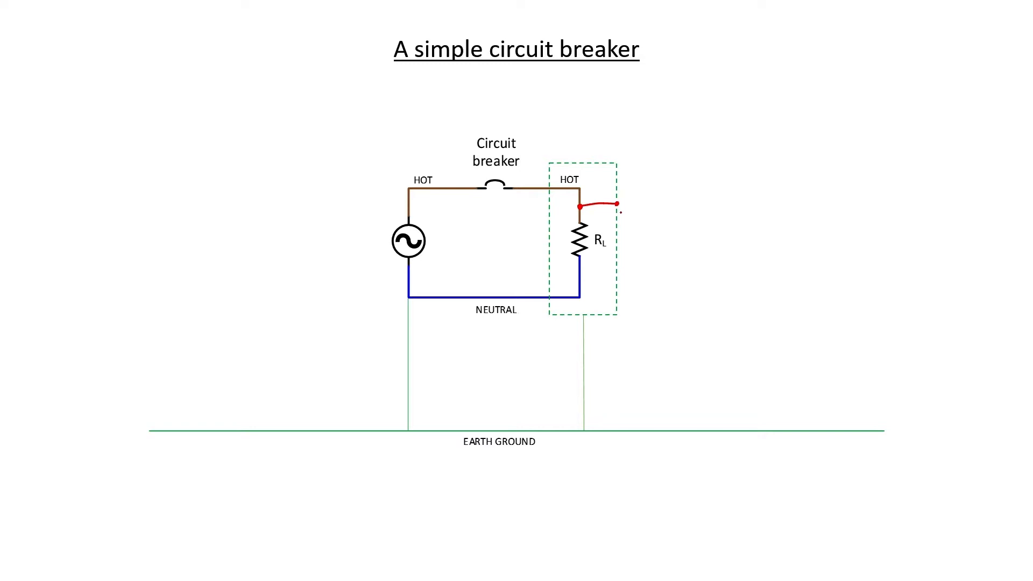
Step: Advance the slideshow to the 'During a shock, hot and neutral currents differ' slide
left_click_drag(606, 211, 599, 339)
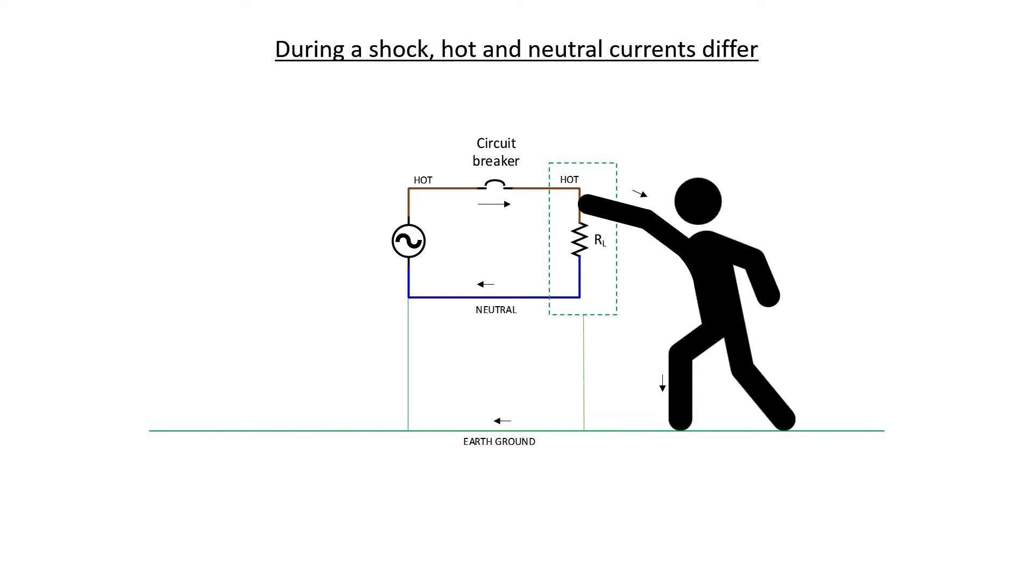
key("Right")
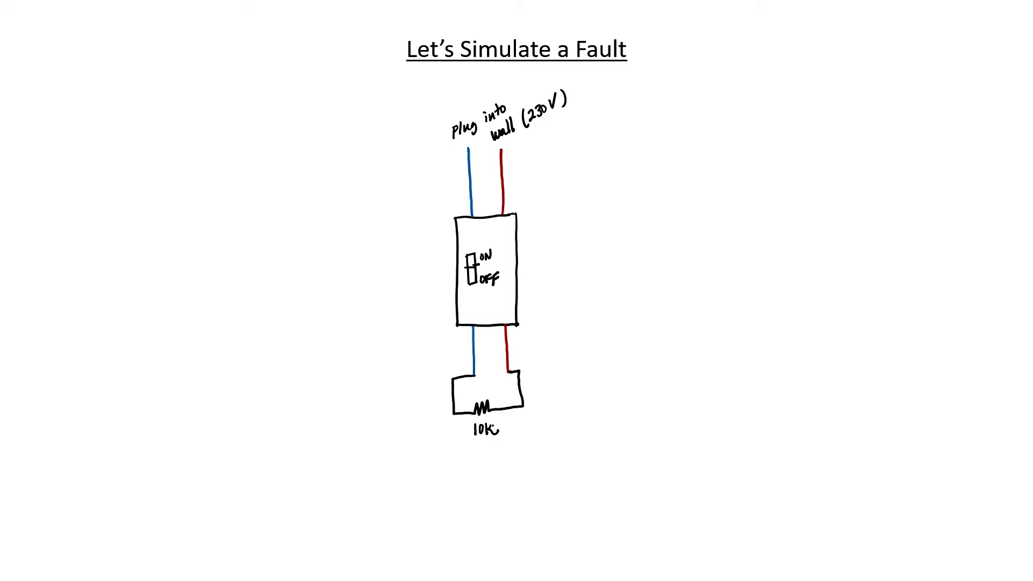
Step: Write '(>5W)' under the 10K resistor, then draw the green earth wire and resistor ground
type("(>5W")
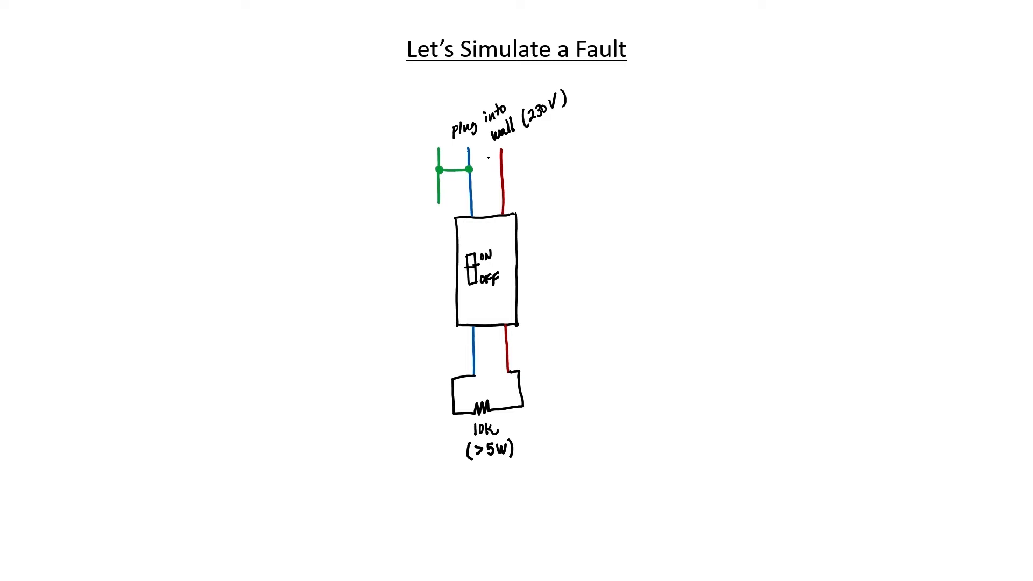
left_click_drag(436, 198, 626, 514)
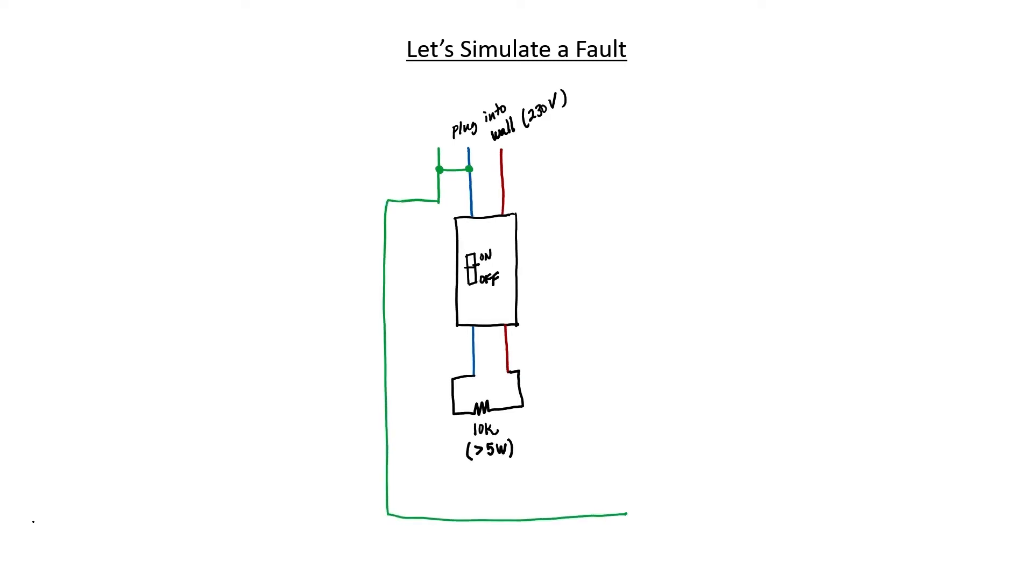
left_click_drag(521, 389, 570, 428)
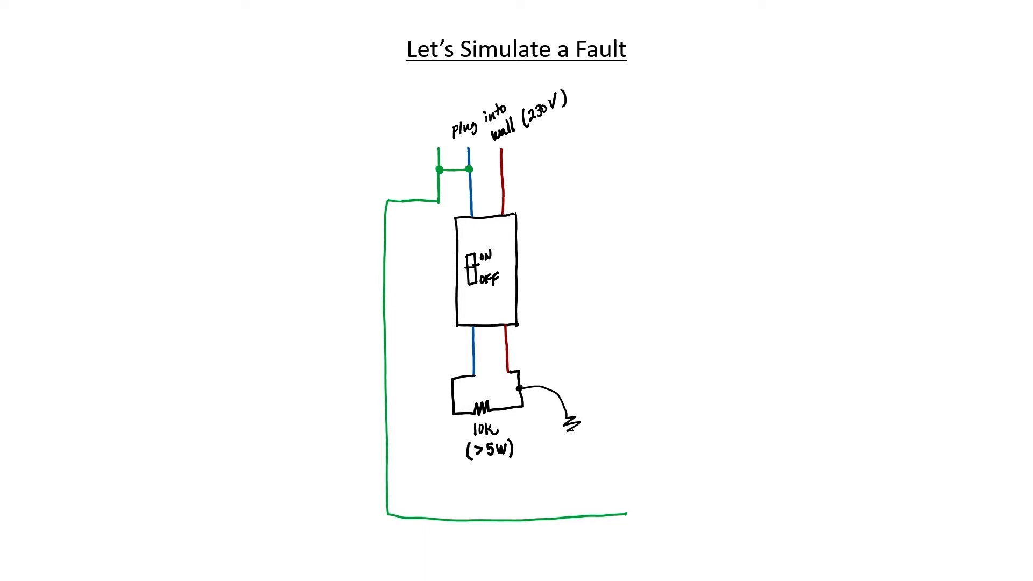